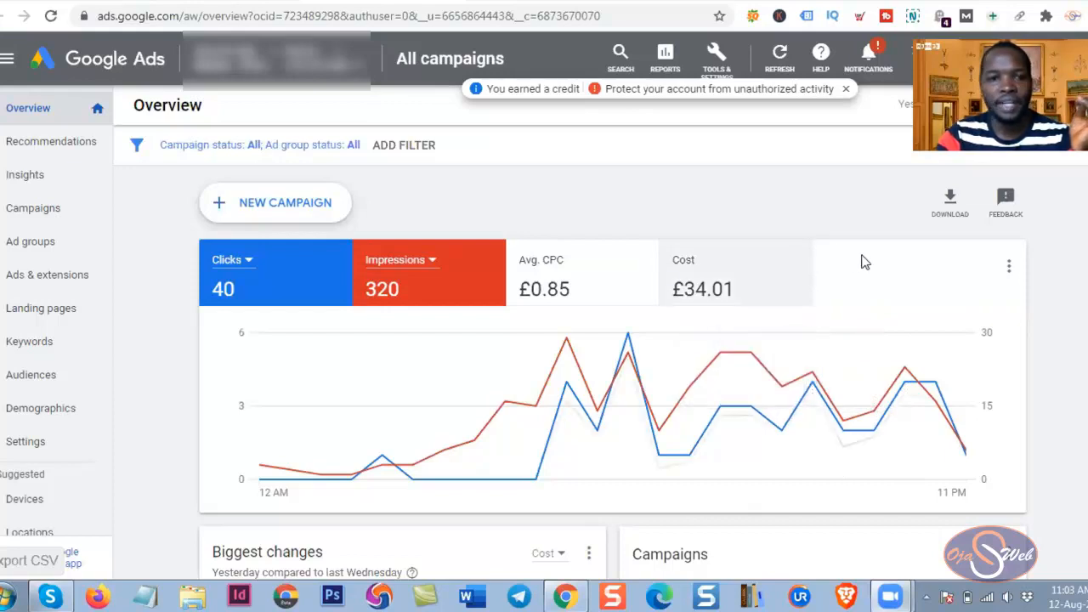
mouse_move(757, 256)
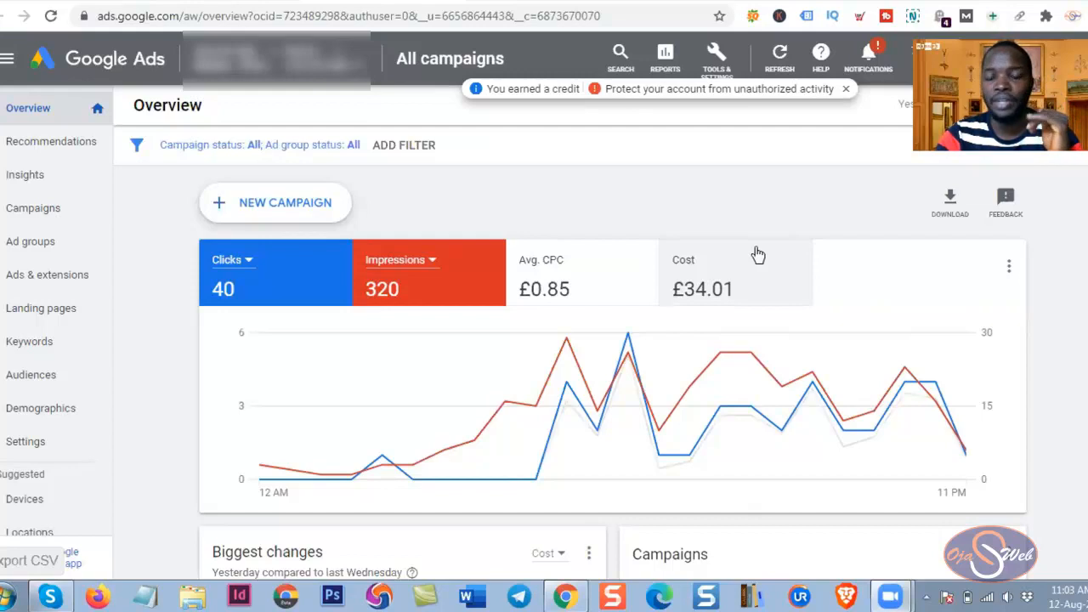
mouse_move(738, 224)
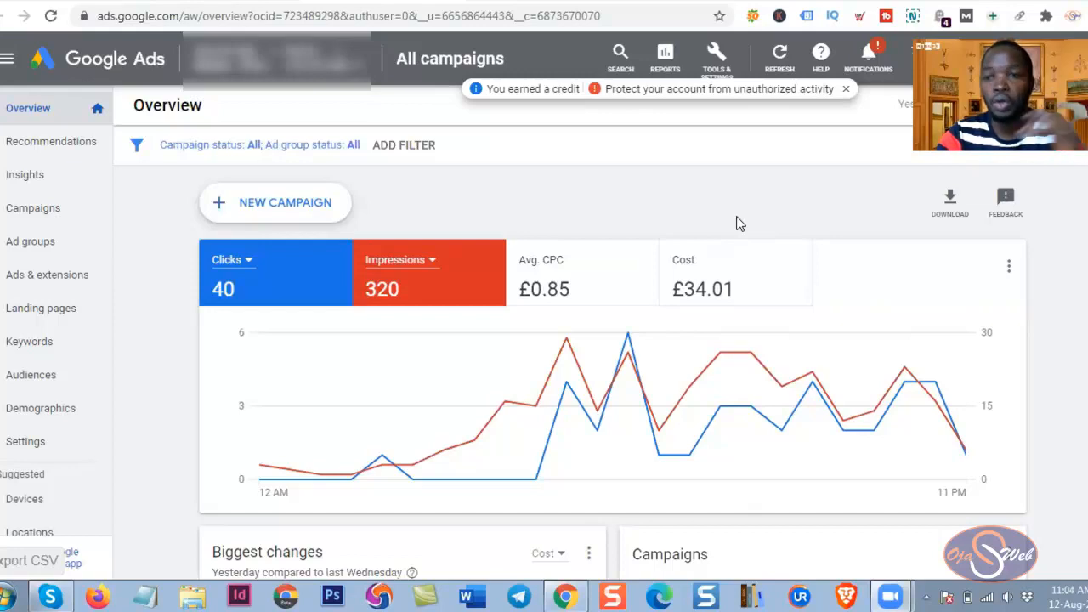
mouse_move(733, 222)
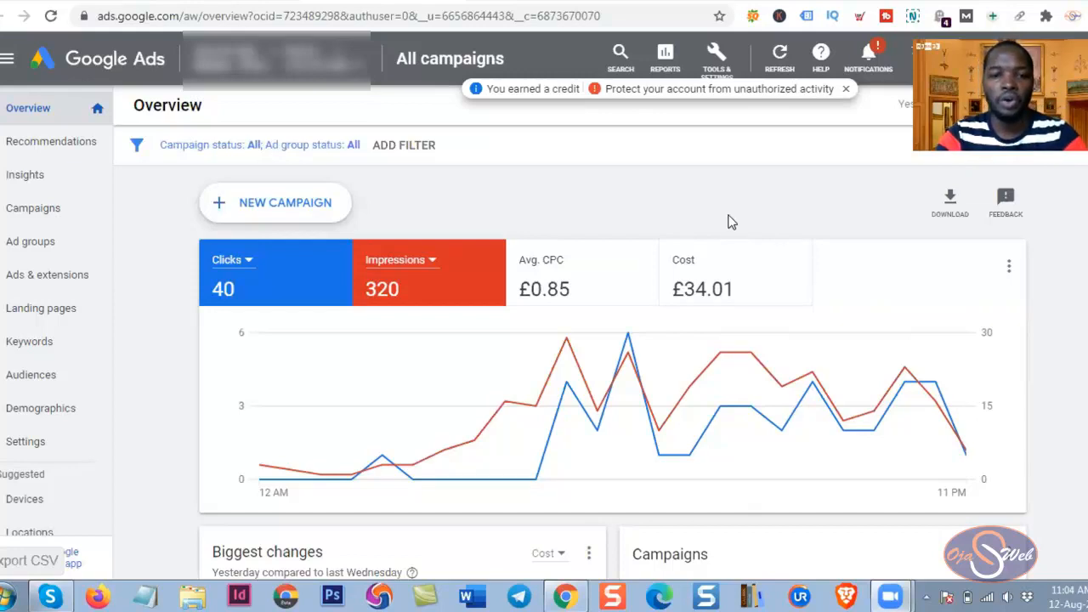
mouse_move(728, 221)
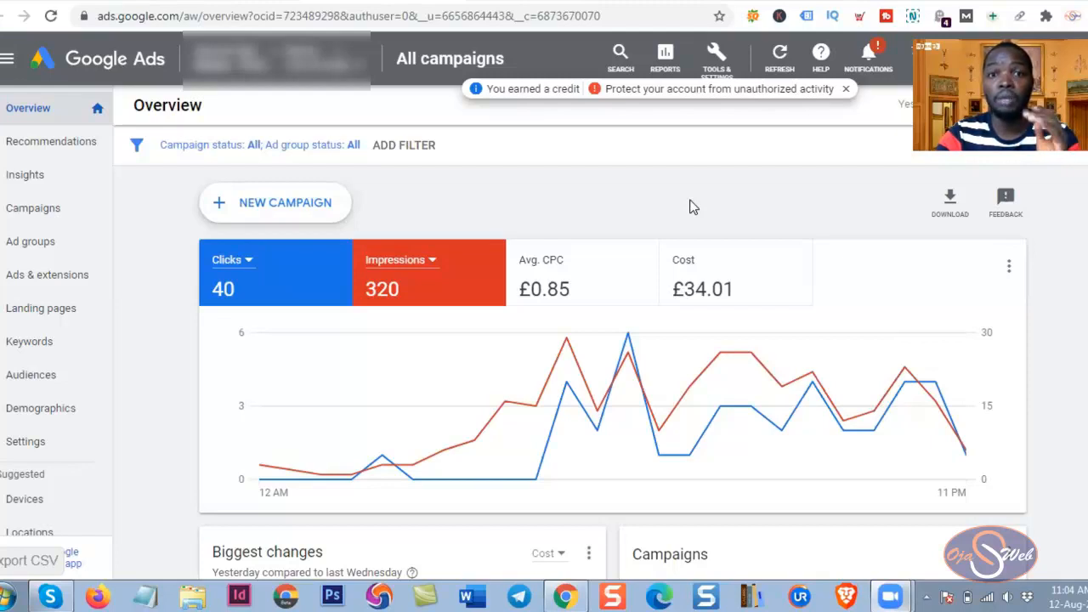
mouse_move(656, 191)
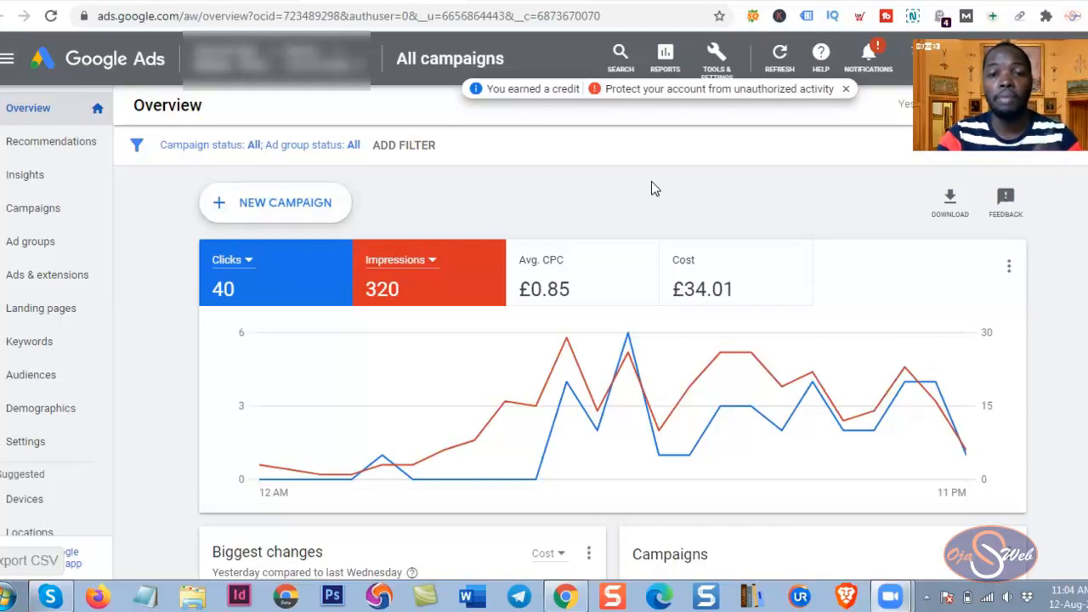
mouse_move(653, 181)
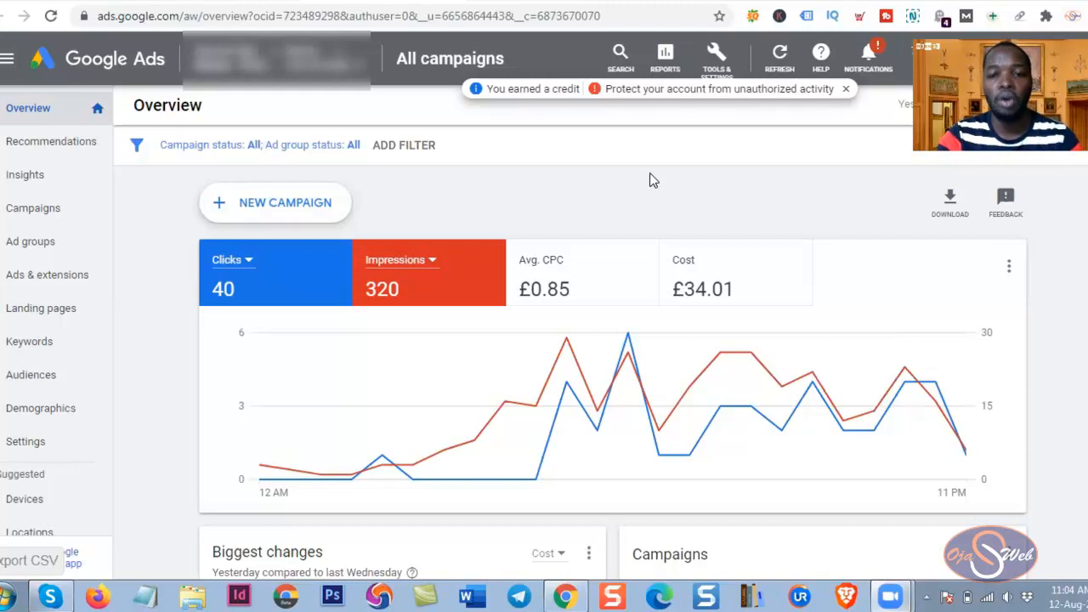
- Scroll the Overview page down to the Searches card and billing summary
scroll("down", 3)
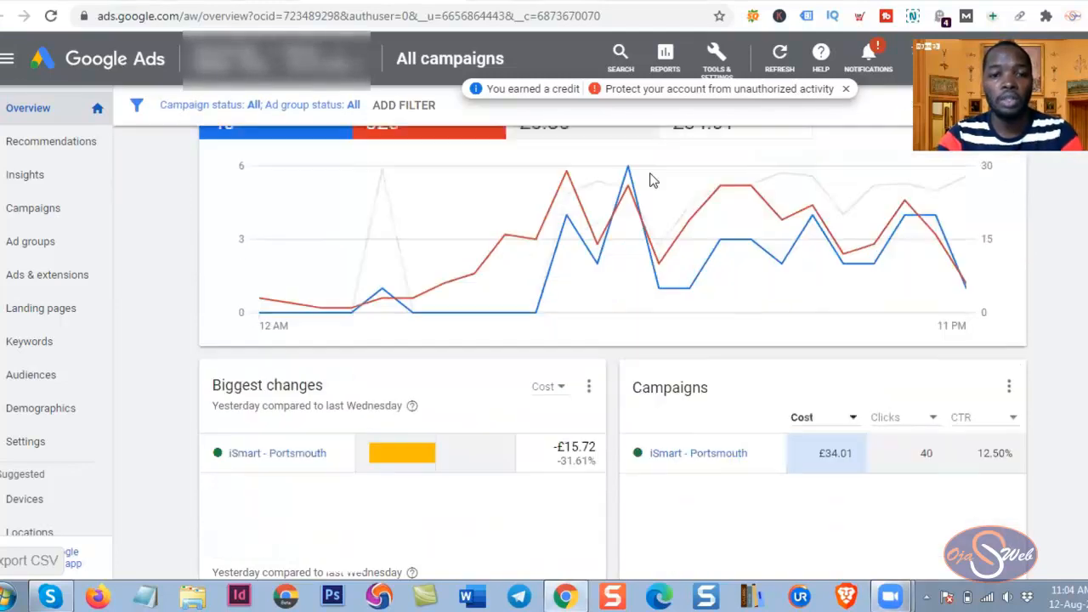
scroll("down", 3)
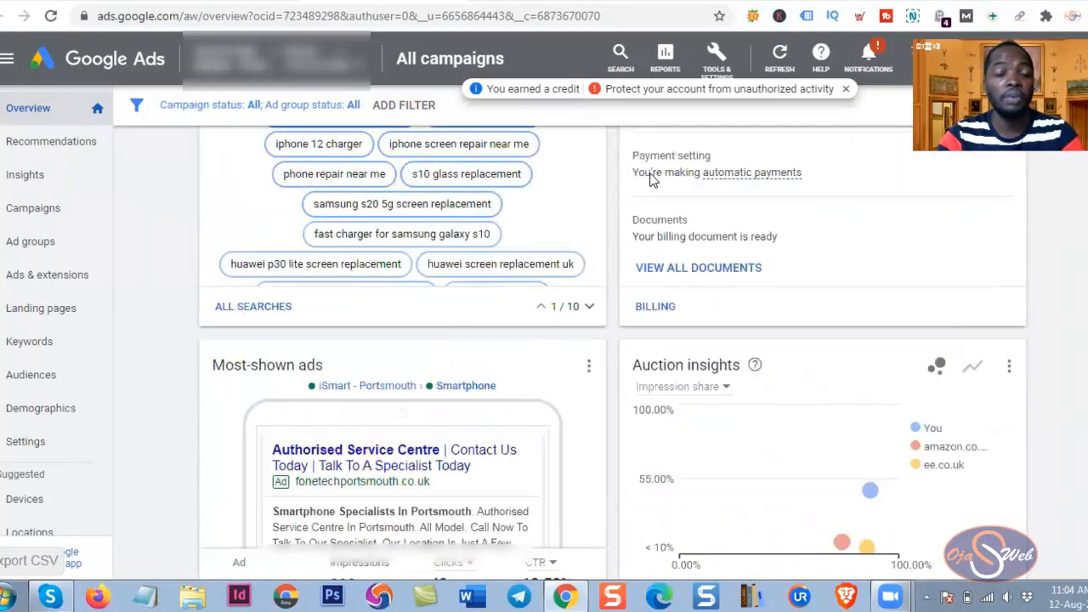
scroll("down", 3)
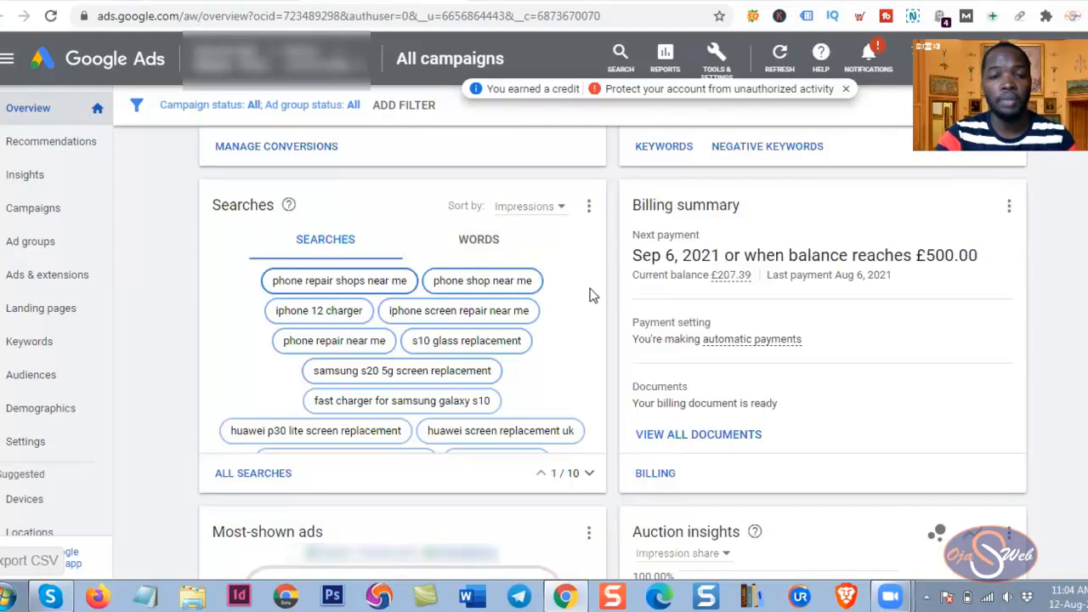
mouse_move(591, 289)
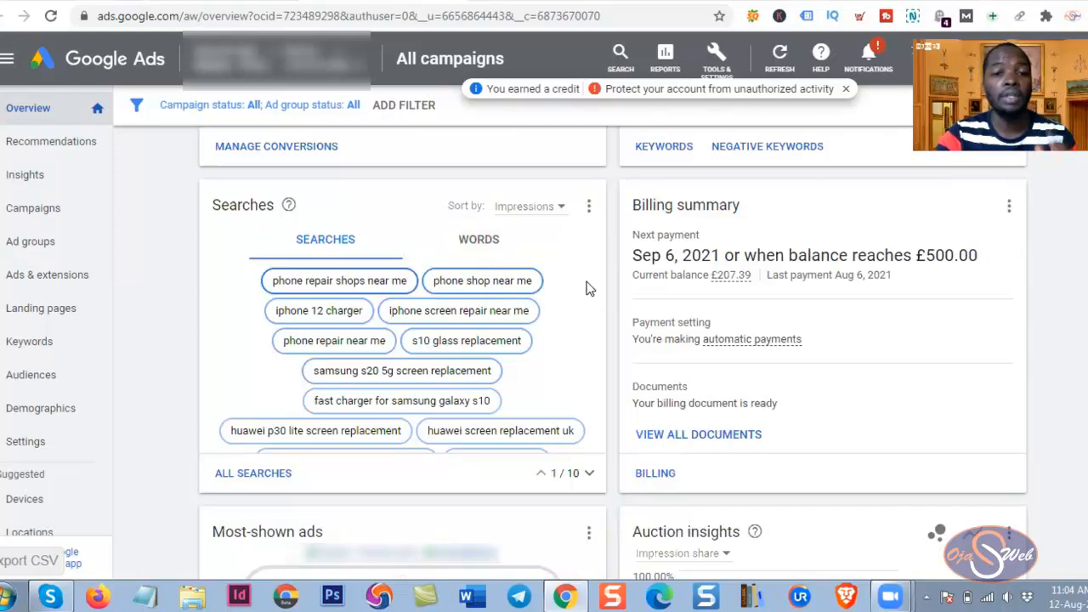
mouse_move(585, 285)
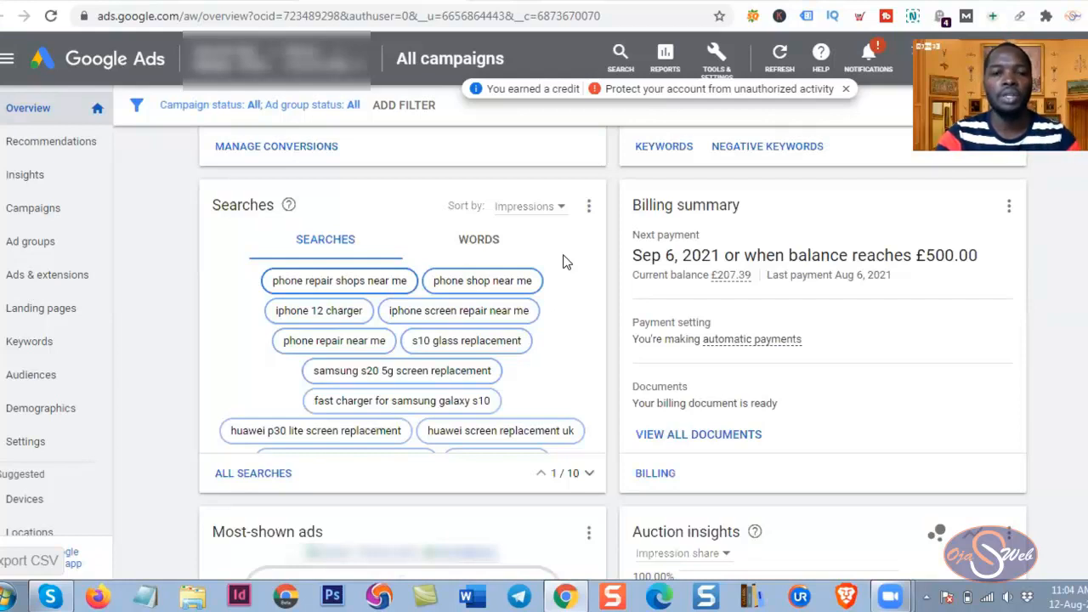
mouse_move(560, 259)
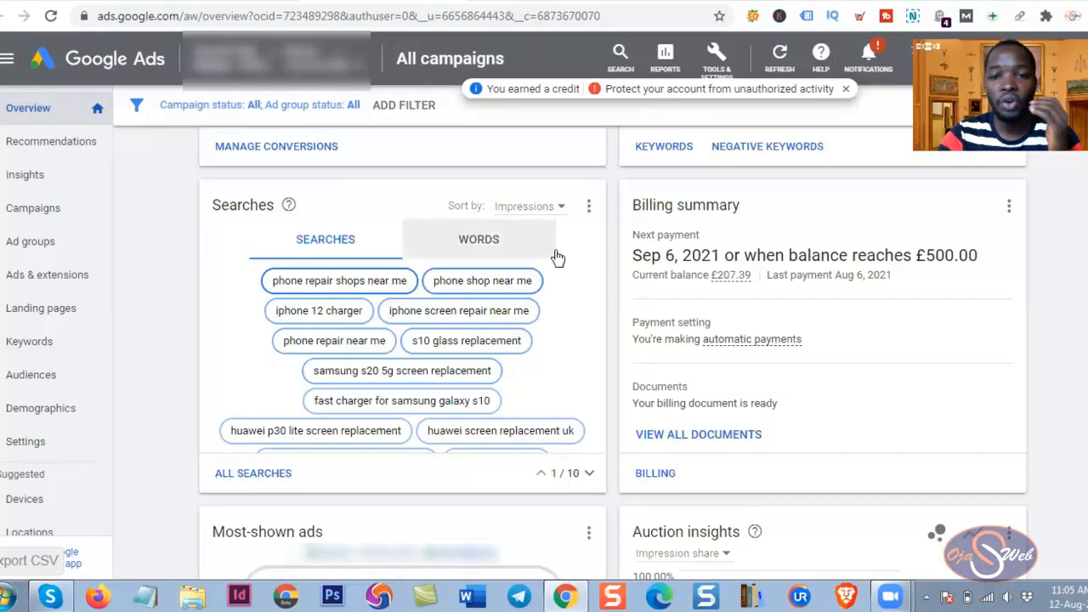
mouse_move(569, 263)
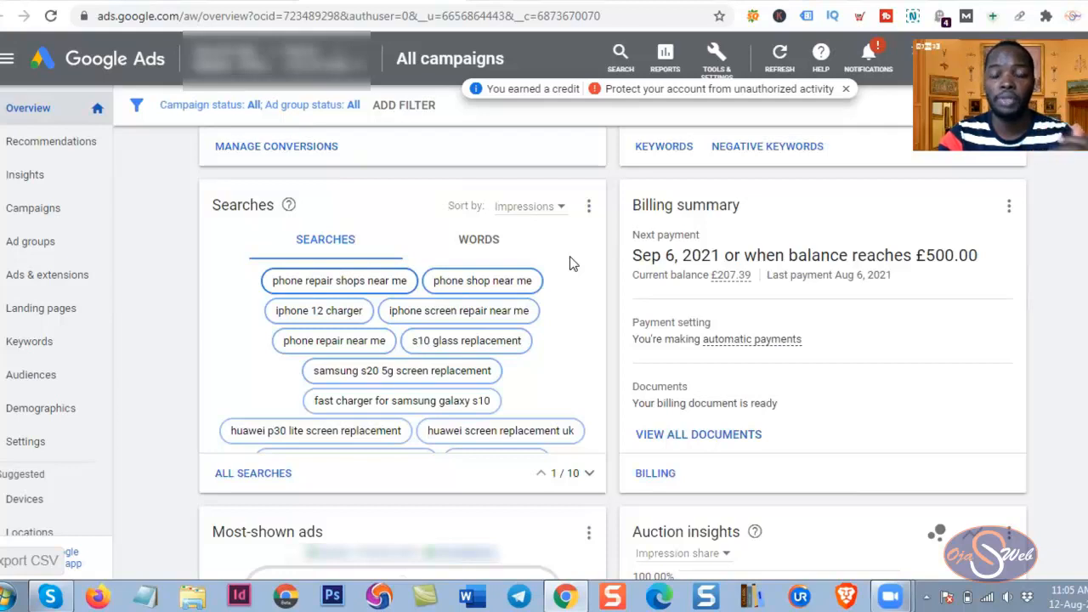
mouse_move(595, 295)
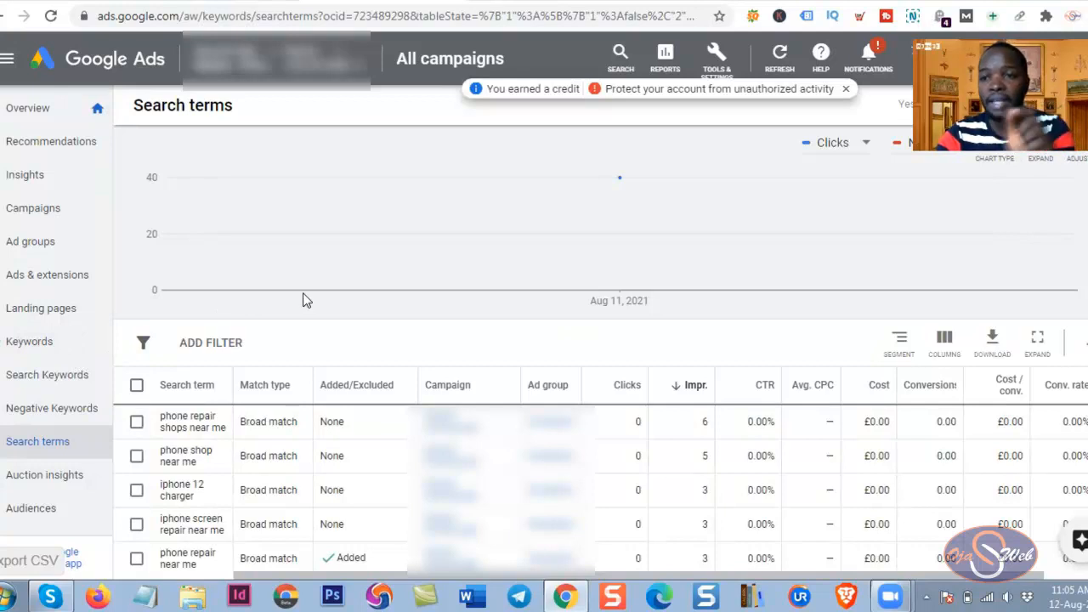
- Return to Overview and open the account-level Settings page
scroll("down", 3)
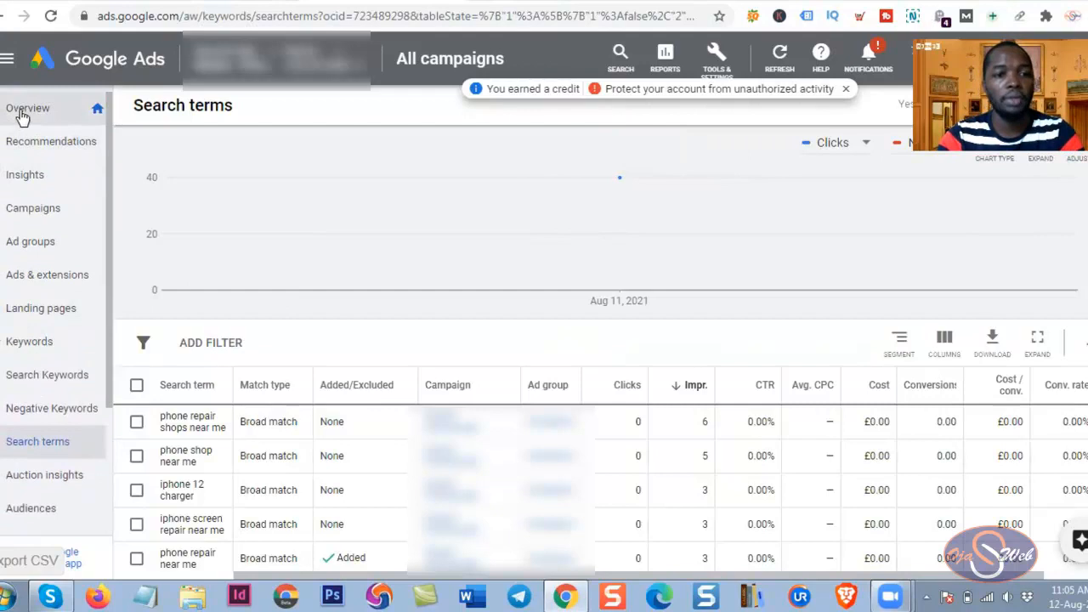
left_click(28, 108)
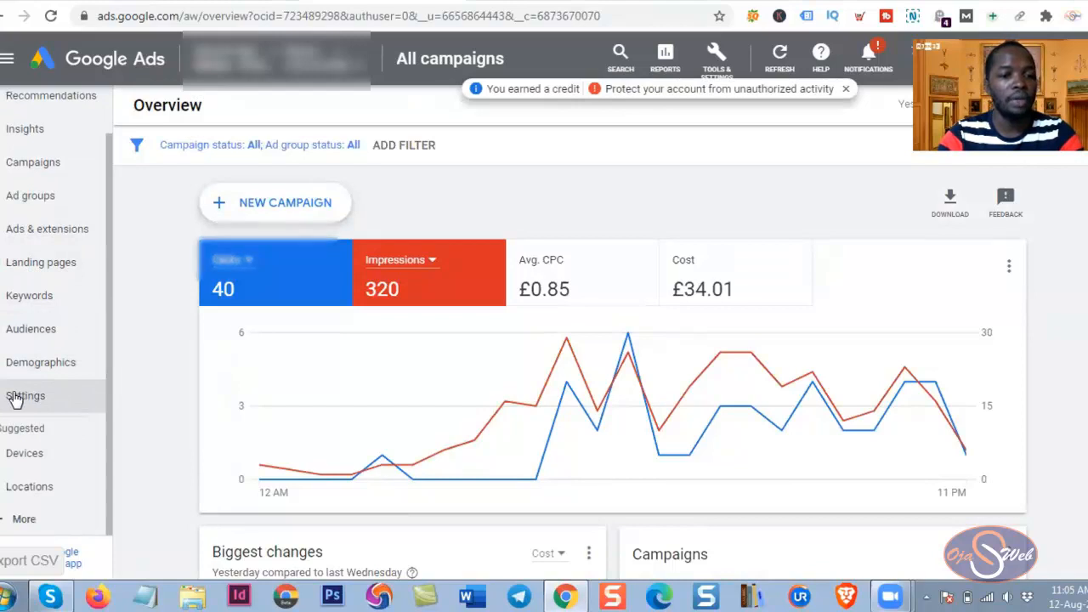
left_click(25, 395)
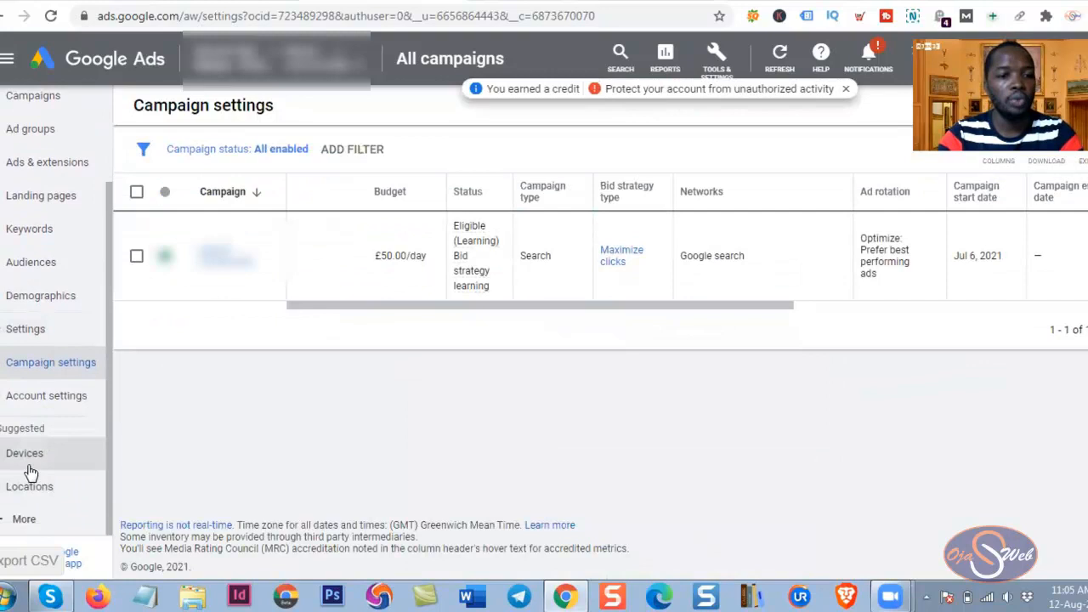
mouse_move(30, 395)
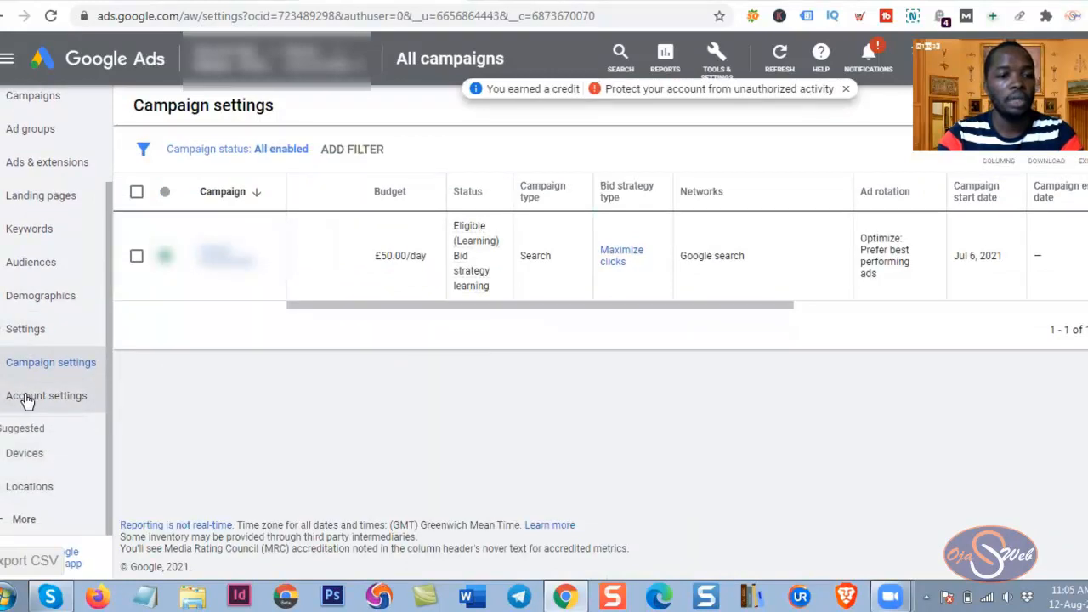
left_click(46, 395)
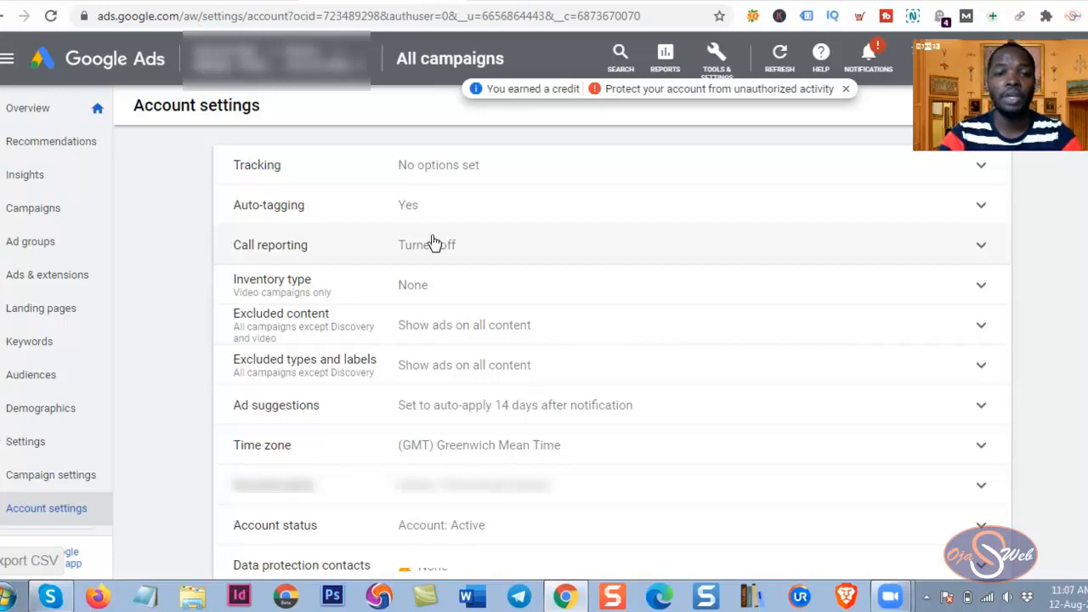
- Expand the Call reporting row and select Off
left_click(270, 245)
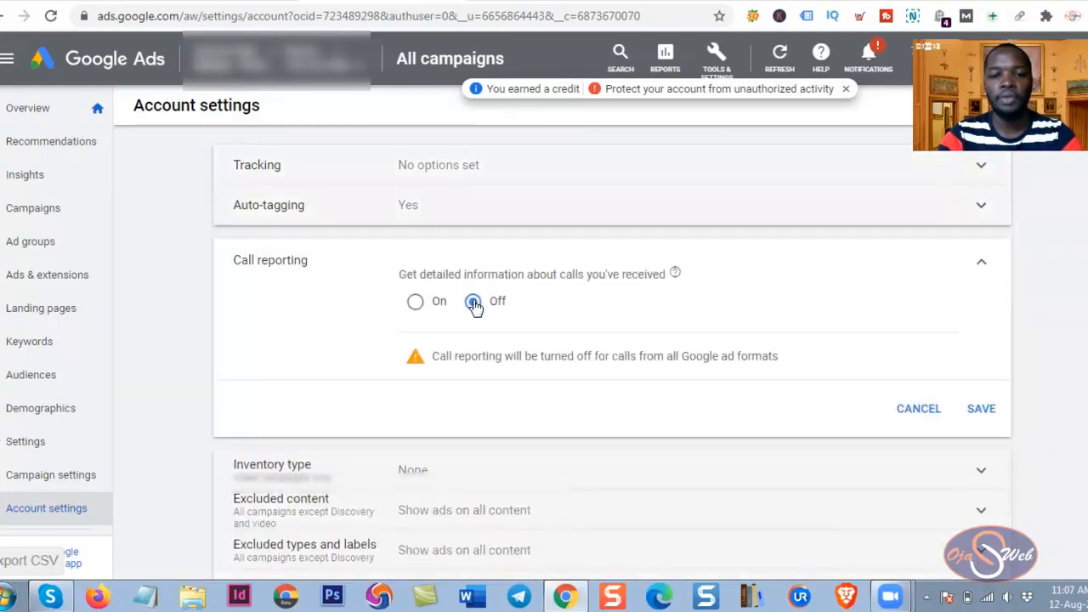
left_click(473, 301)
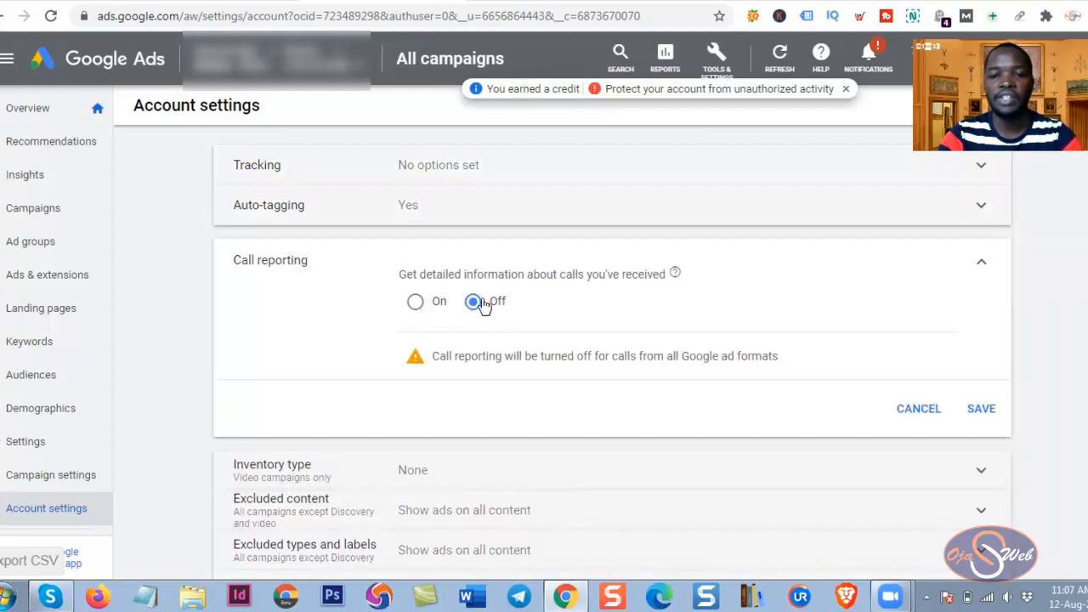